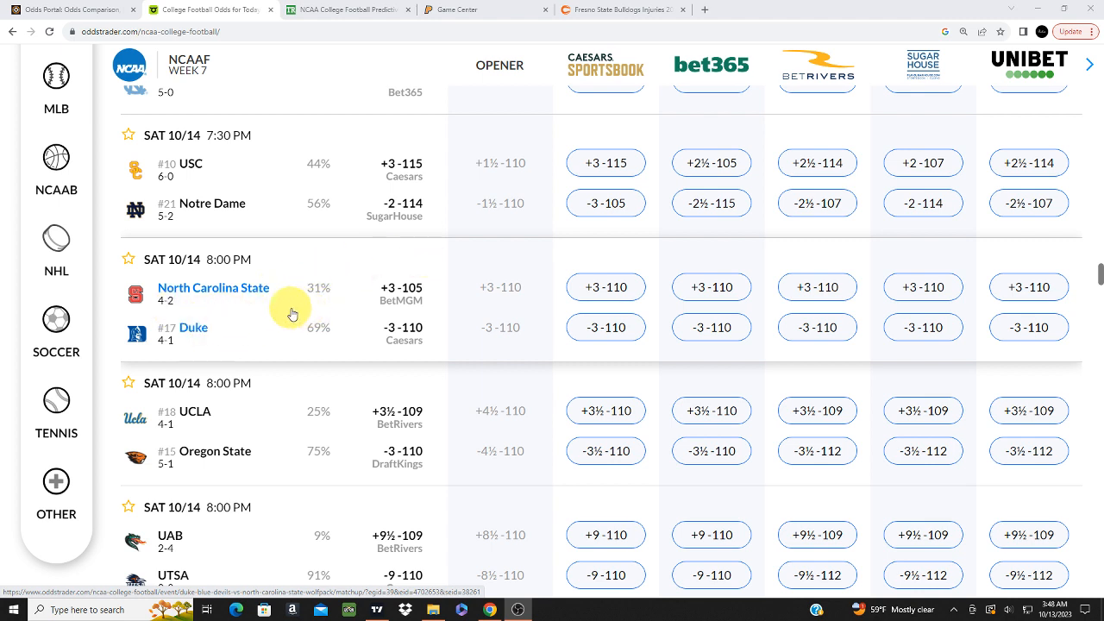
mouse_move(219, 324)
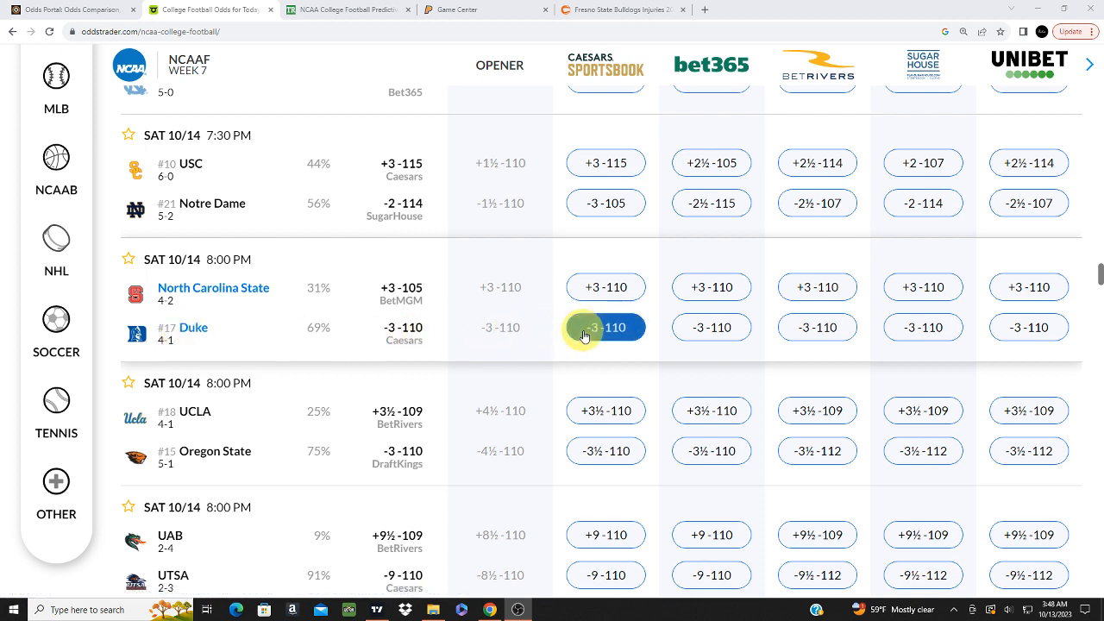
mouse_move(551, 337)
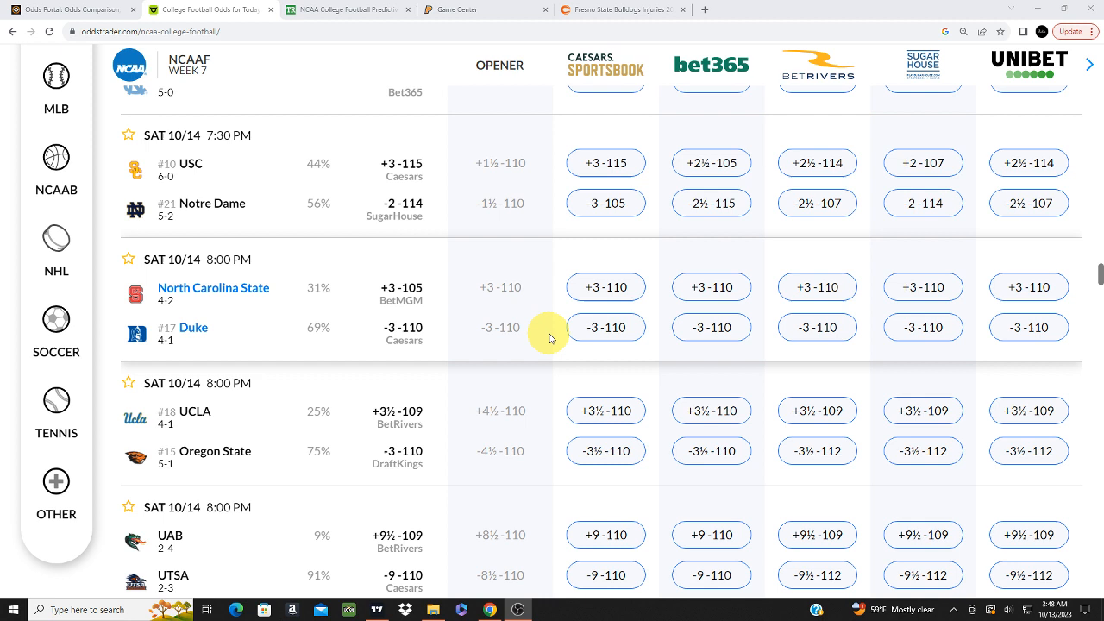
mouse_move(662, 323)
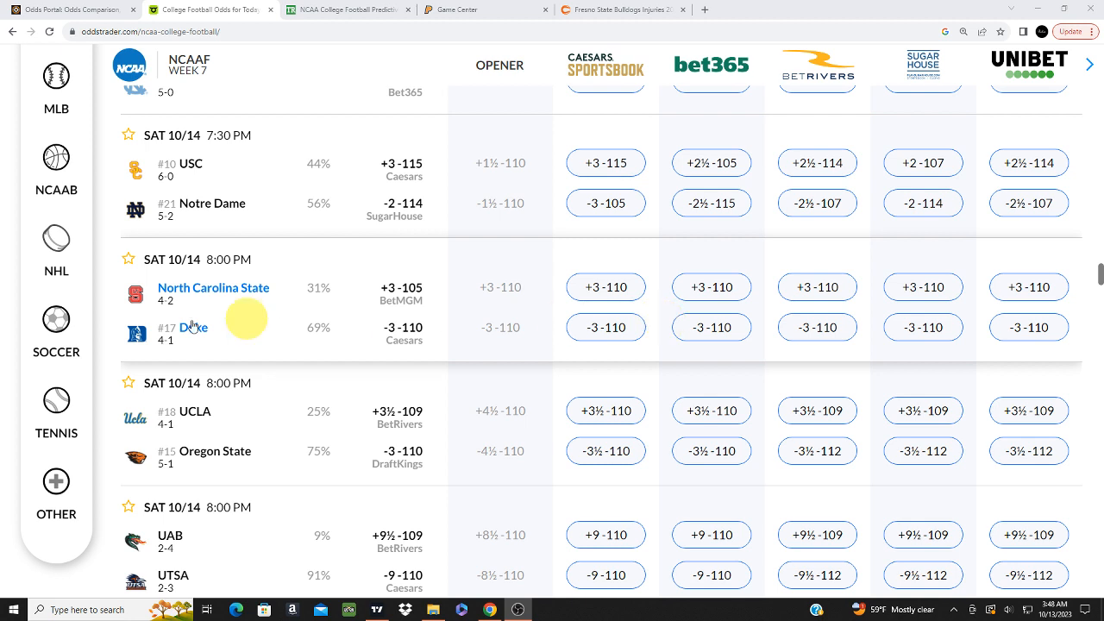
mouse_move(163, 347)
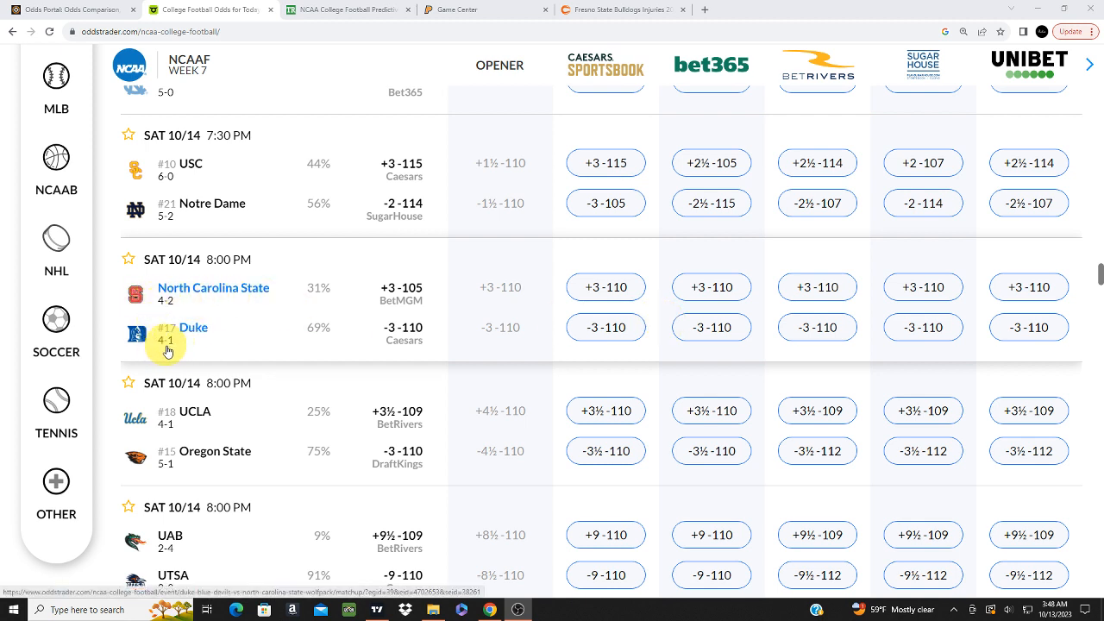
mouse_move(181, 293)
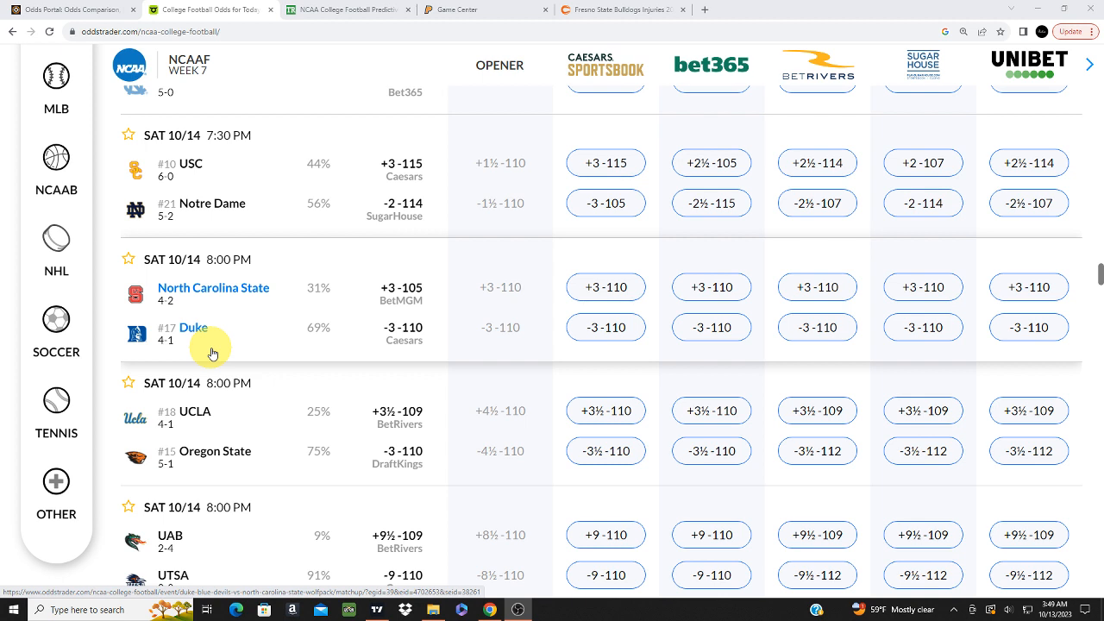
mouse_move(206, 336)
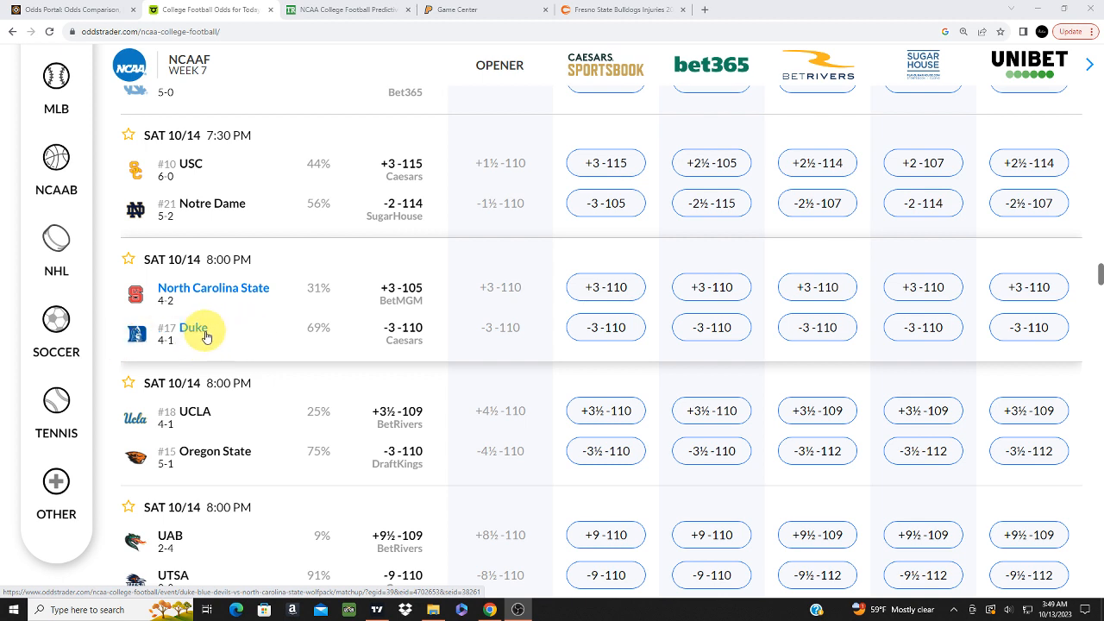
mouse_move(427, 336)
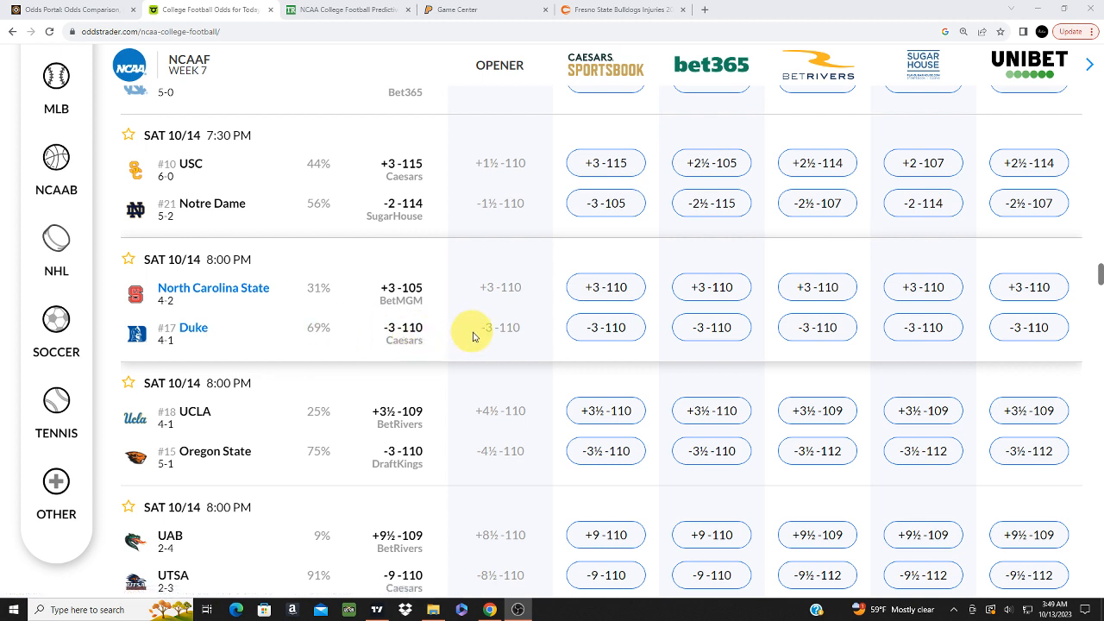
mouse_move(265, 332)
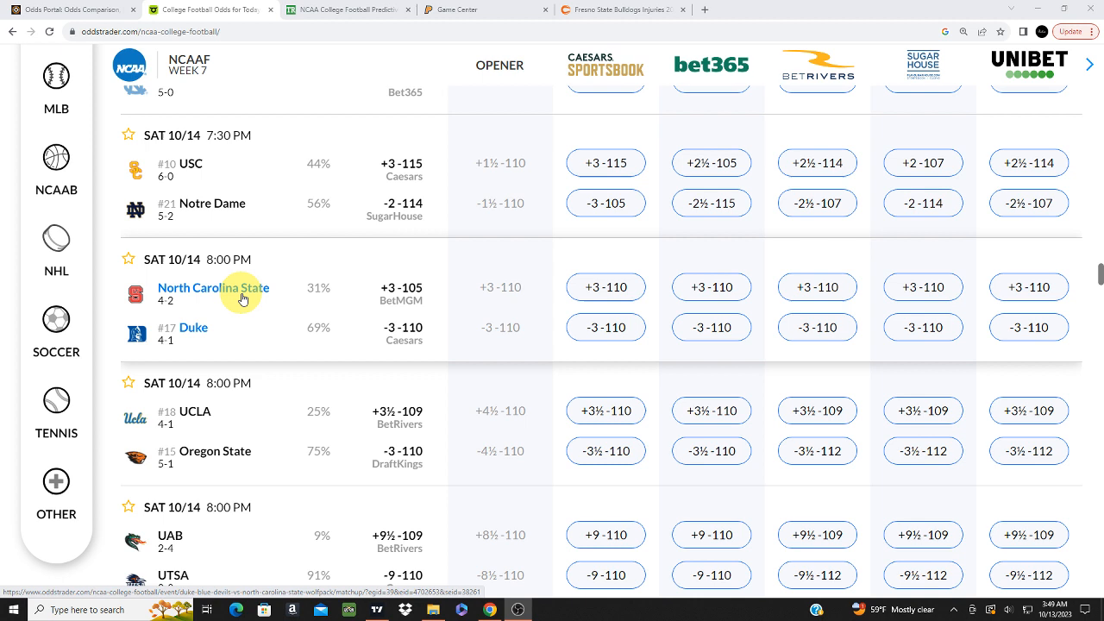
mouse_move(412, 335)
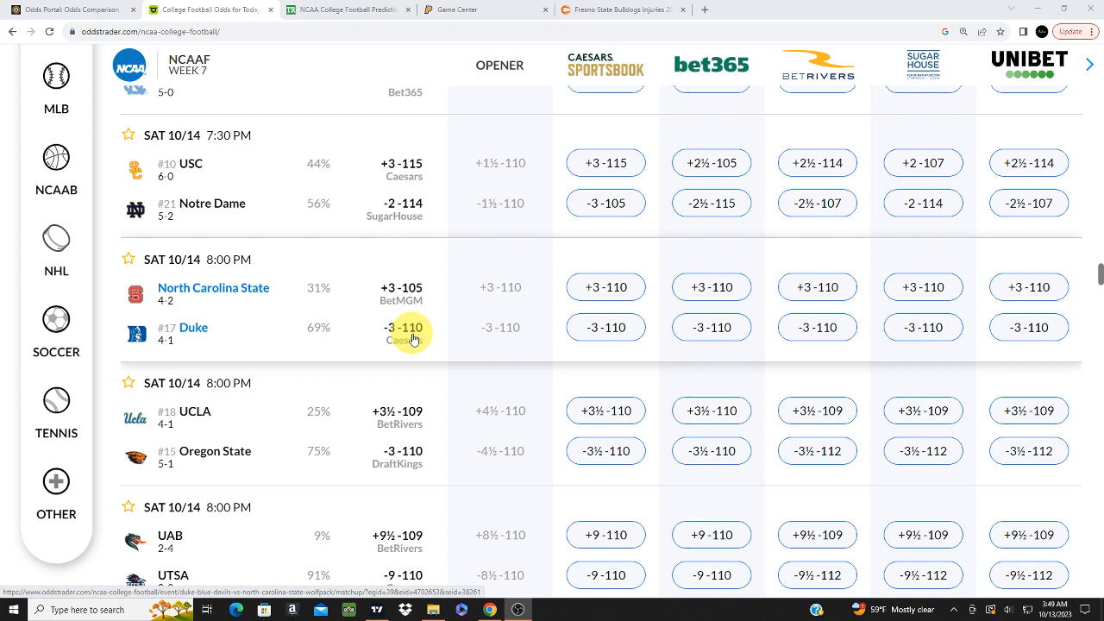
mouse_move(224, 300)
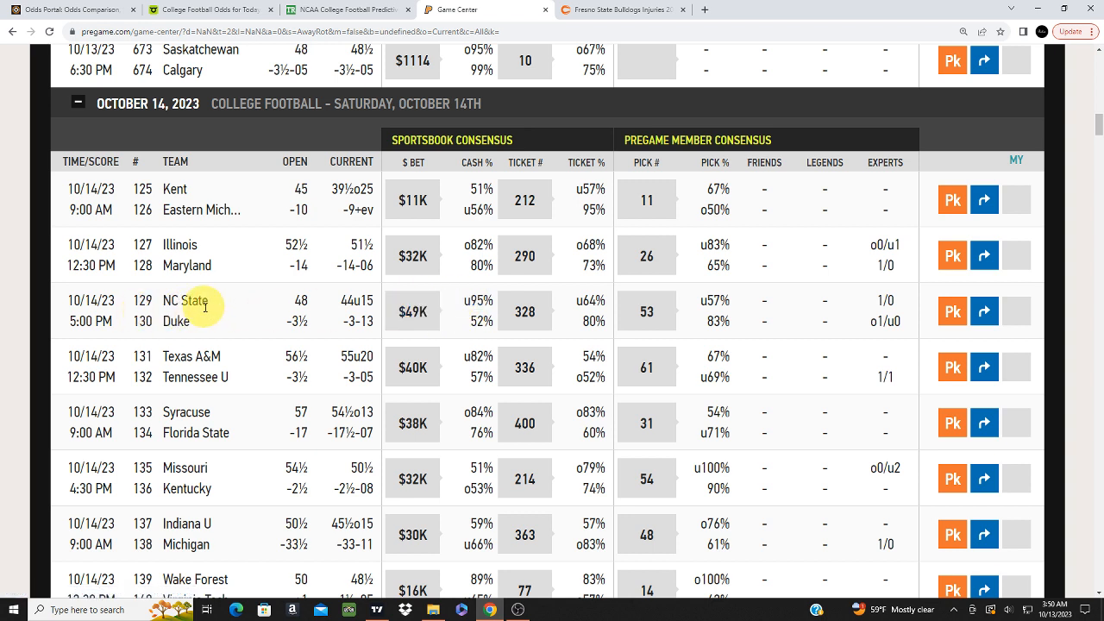
mouse_move(589, 335)
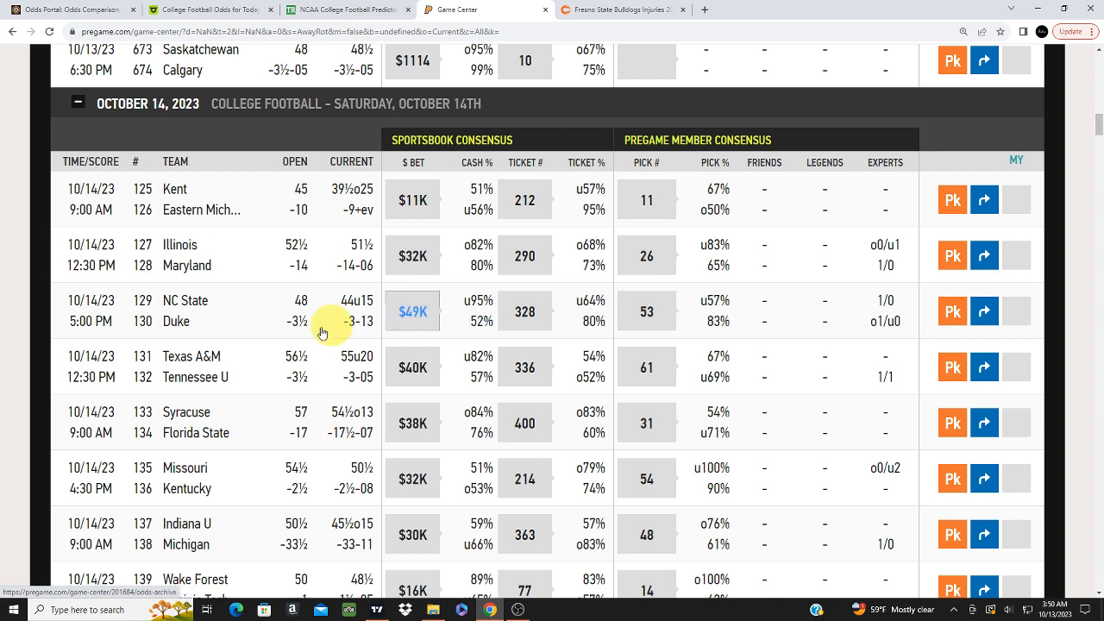
Return to the OddsTrader college football odds comparison for NC State at Duke
click(345, 10)
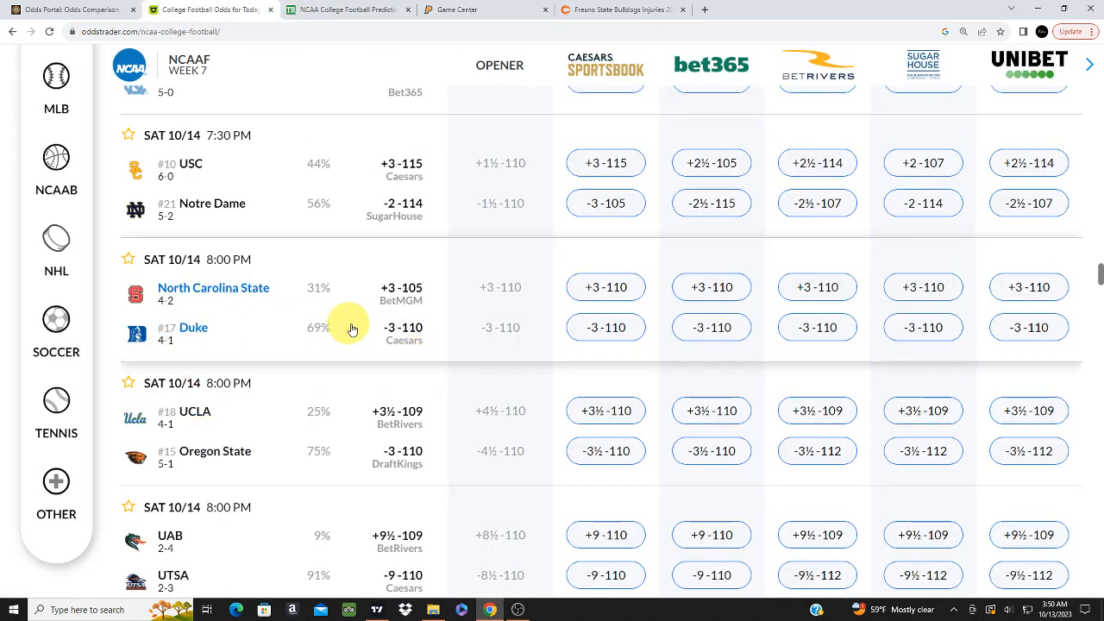
mouse_move(564, 332)
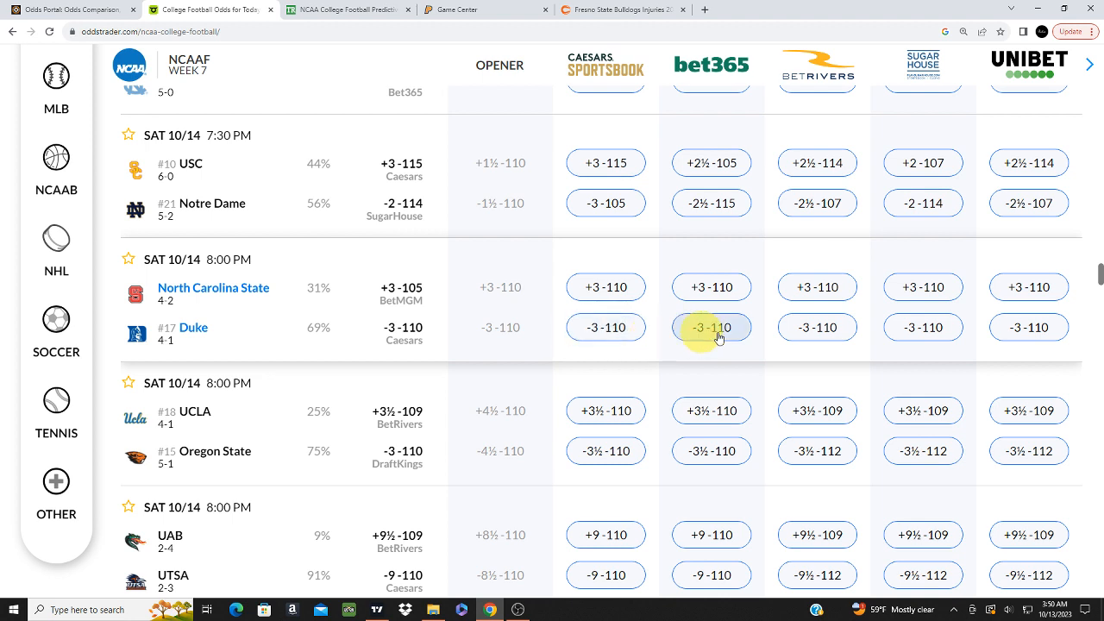
Pick the bet365 Duke -3 spread at -110
click(711, 327)
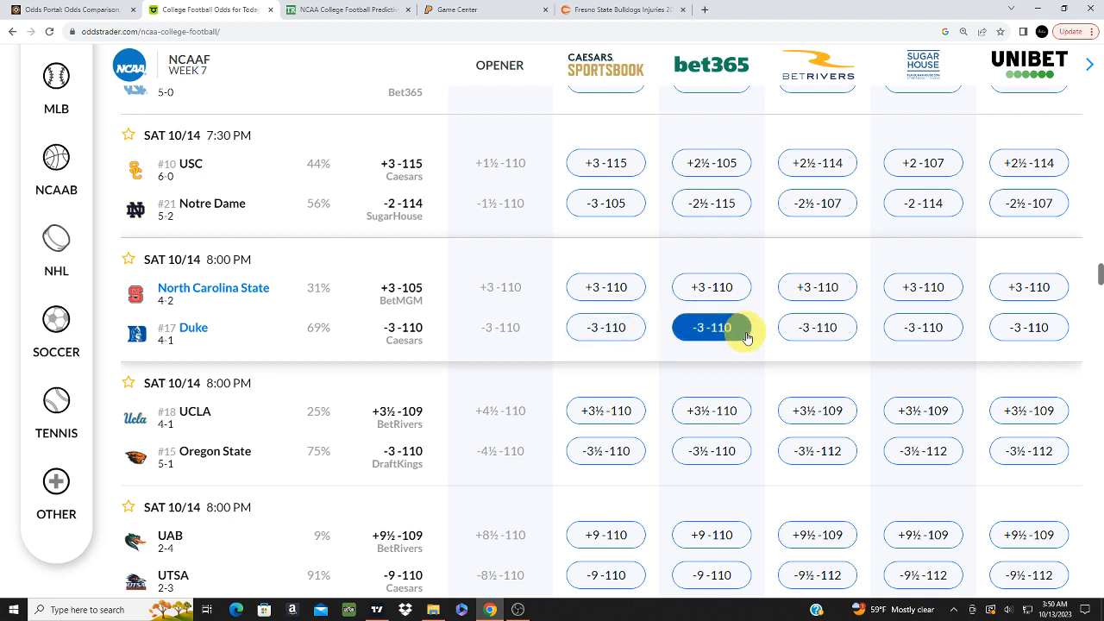